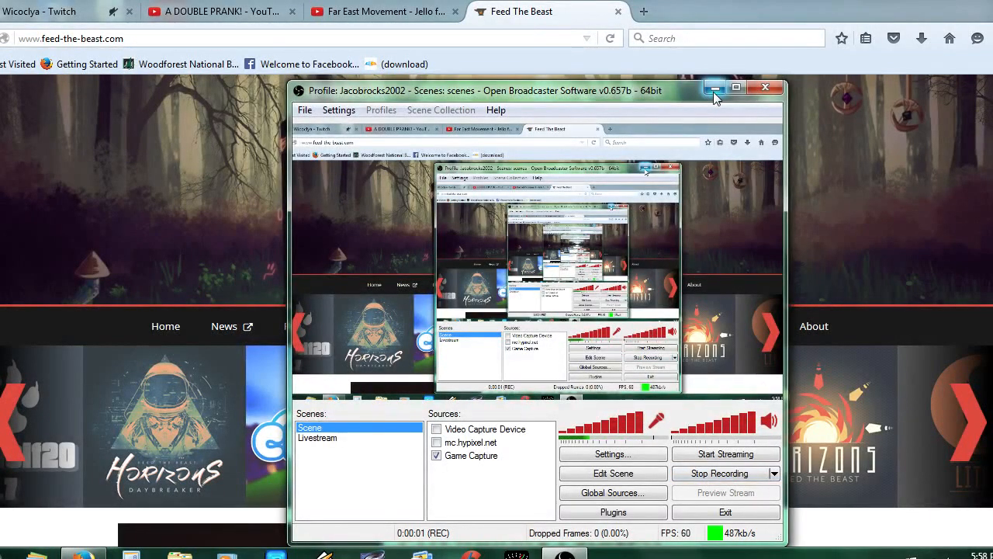
Step: Minimize OBS and scroll feed-the-beast.com to the 'FTB Launcher for Linux or Mac' line
left_click(714, 87)
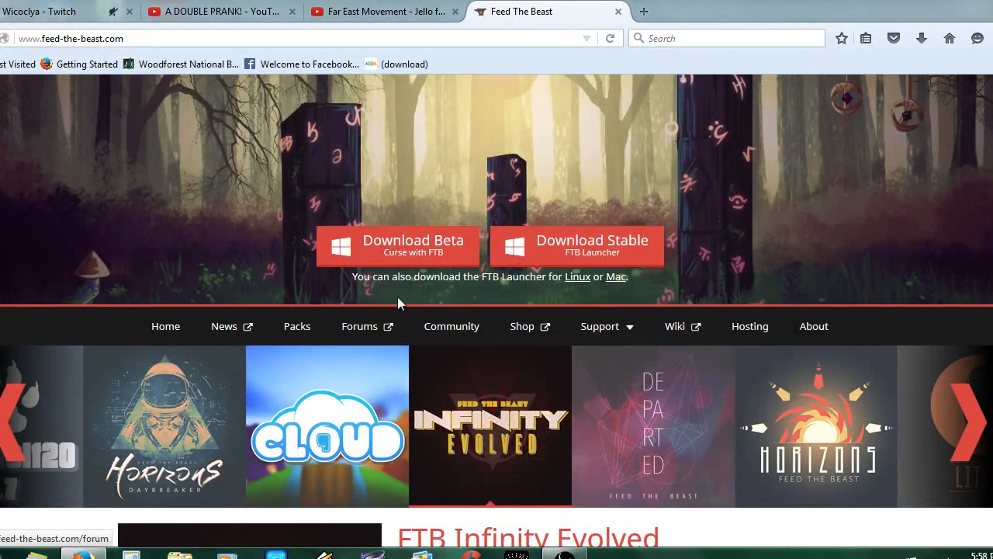
scroll("up", 3)
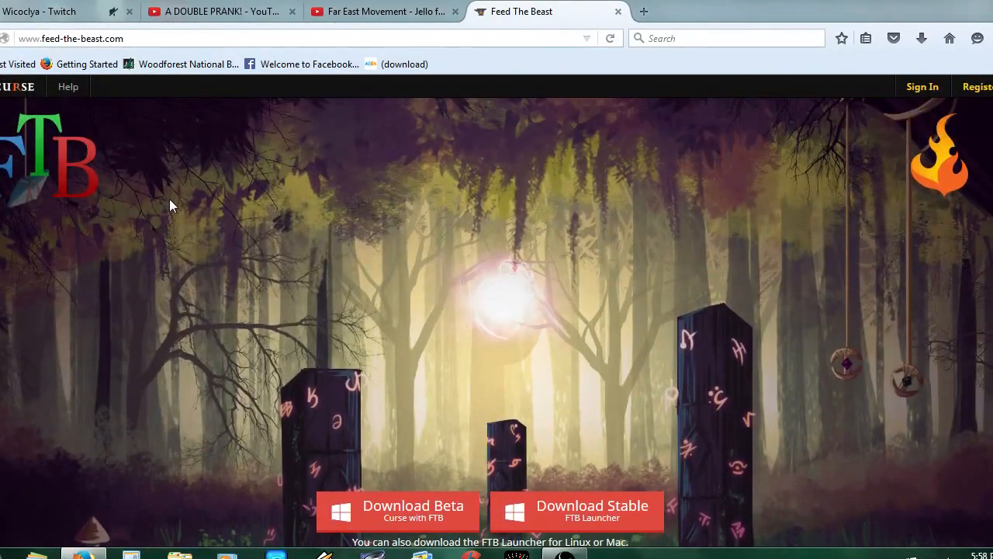
mouse_move(174, 186)
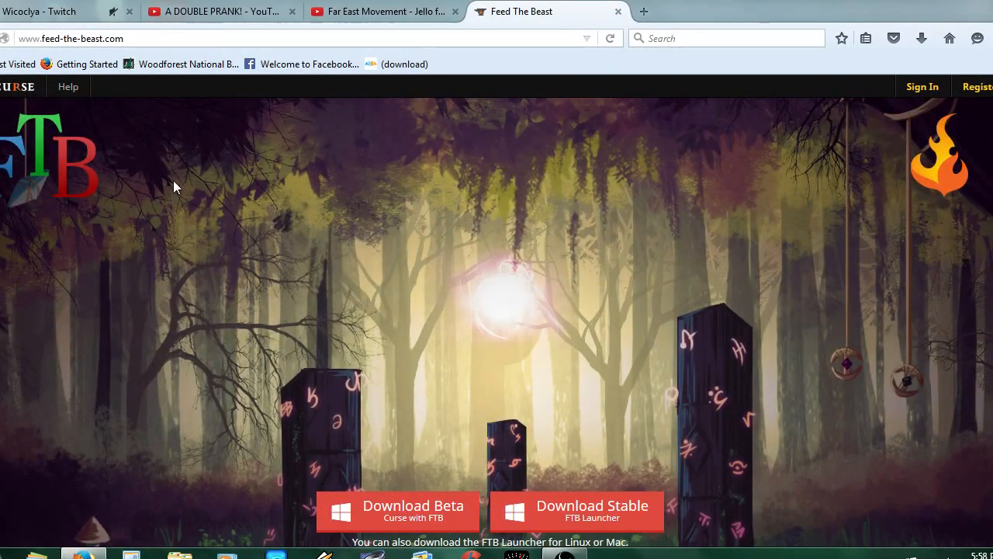
scroll("down", 3)
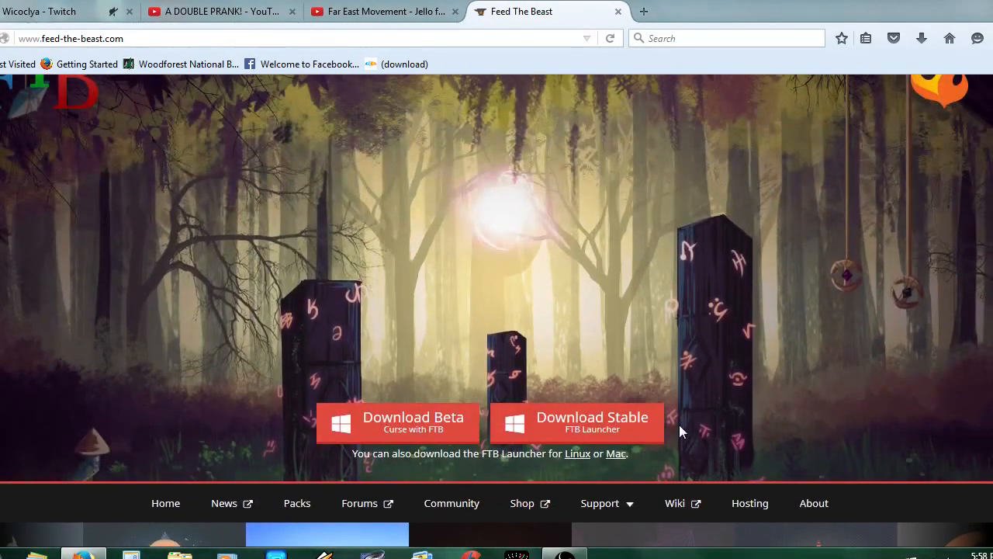
mouse_move(666, 396)
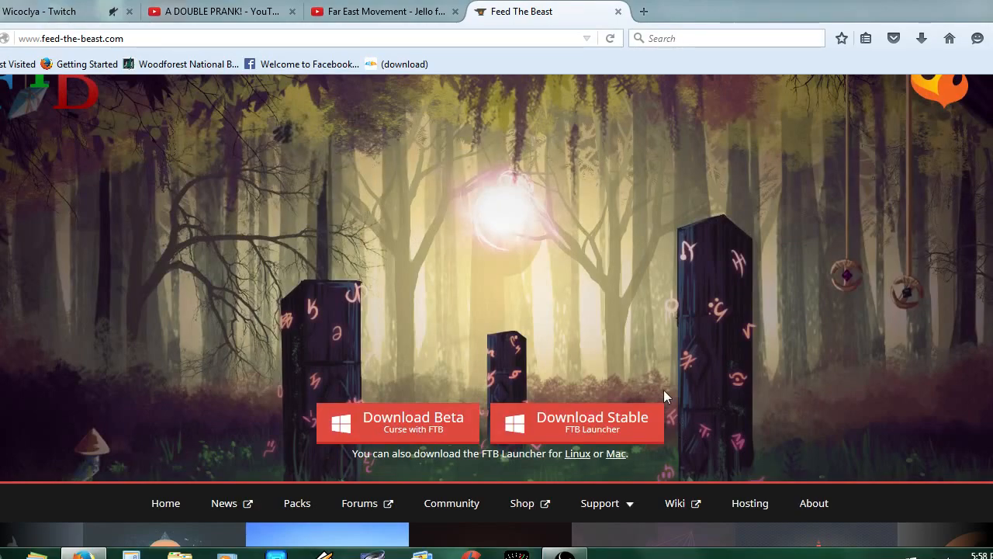
mouse_move(576, 416)
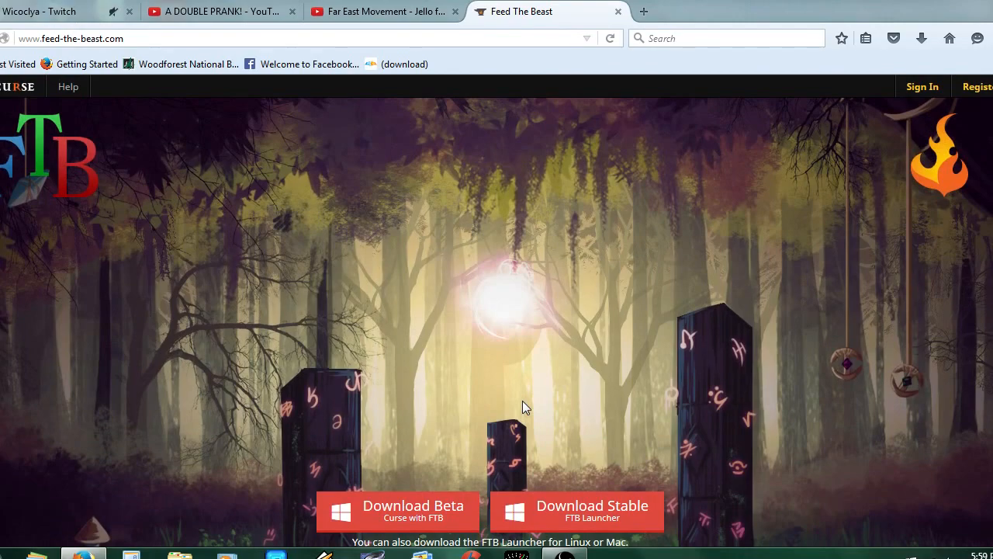
scroll("down", 3)
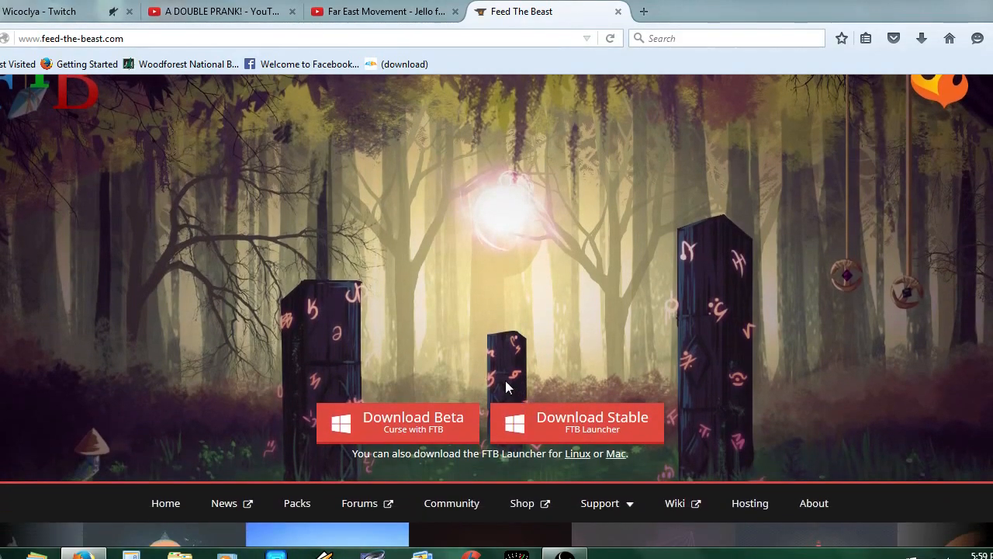
mouse_move(672, 463)
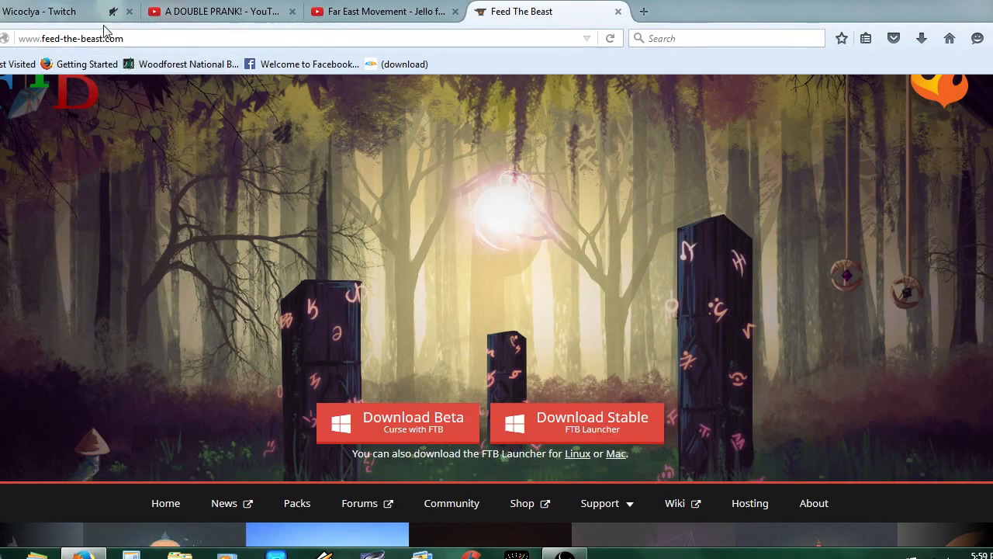
mouse_move(87, 64)
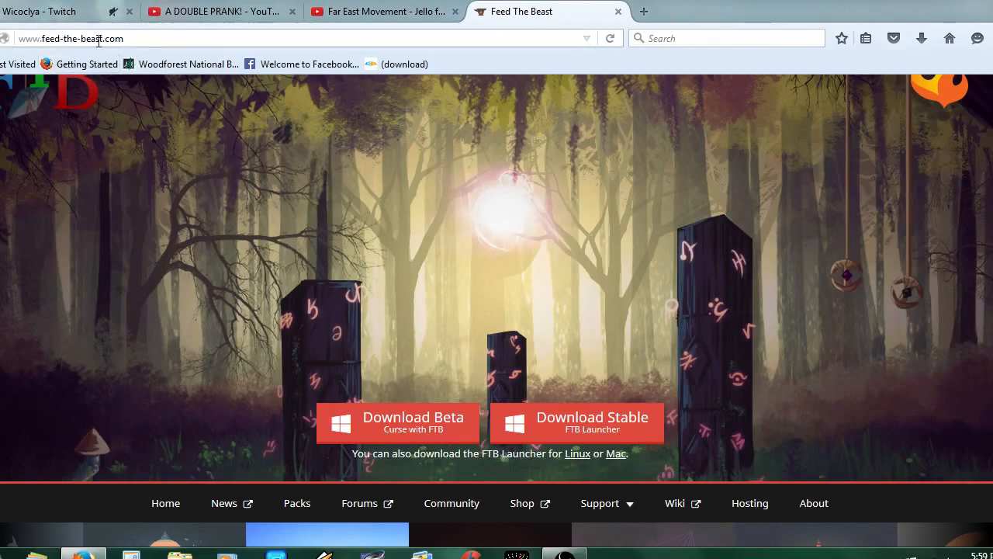
mouse_move(616, 453)
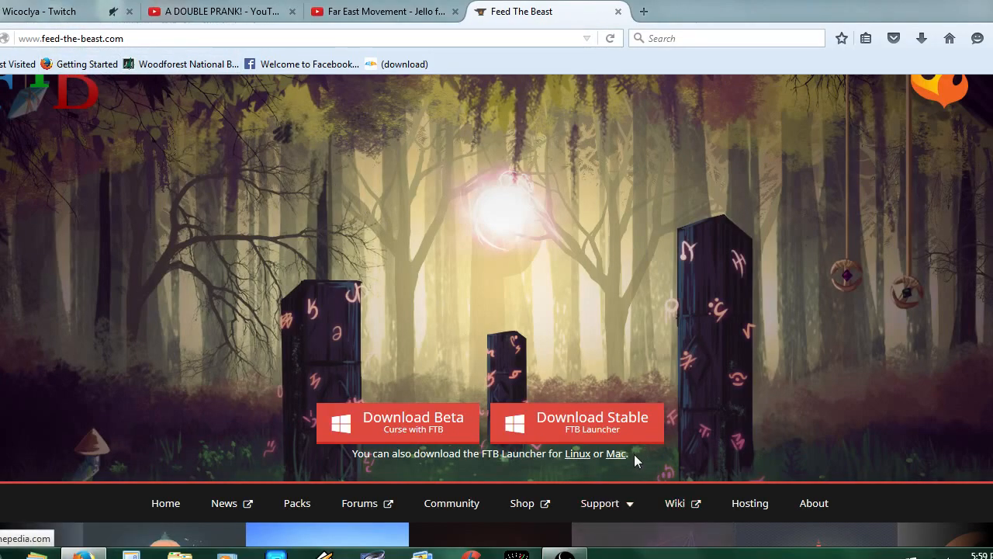
mouse_move(596, 420)
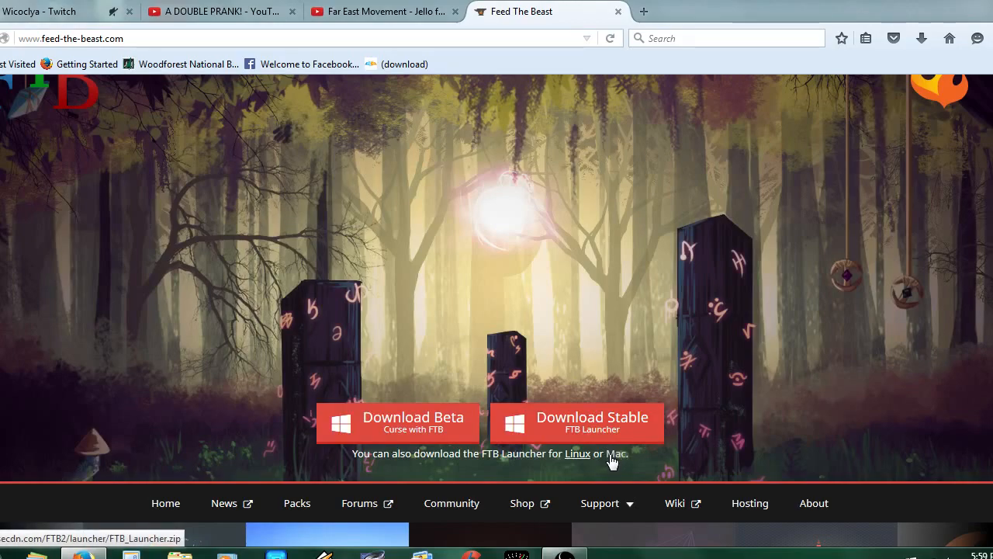
mouse_move(613, 422)
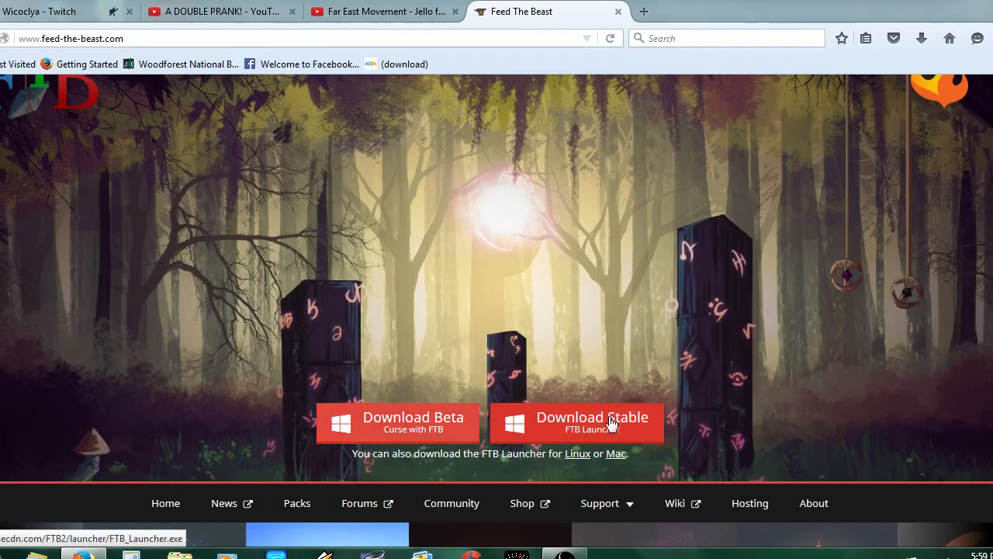
mouse_move(354, 413)
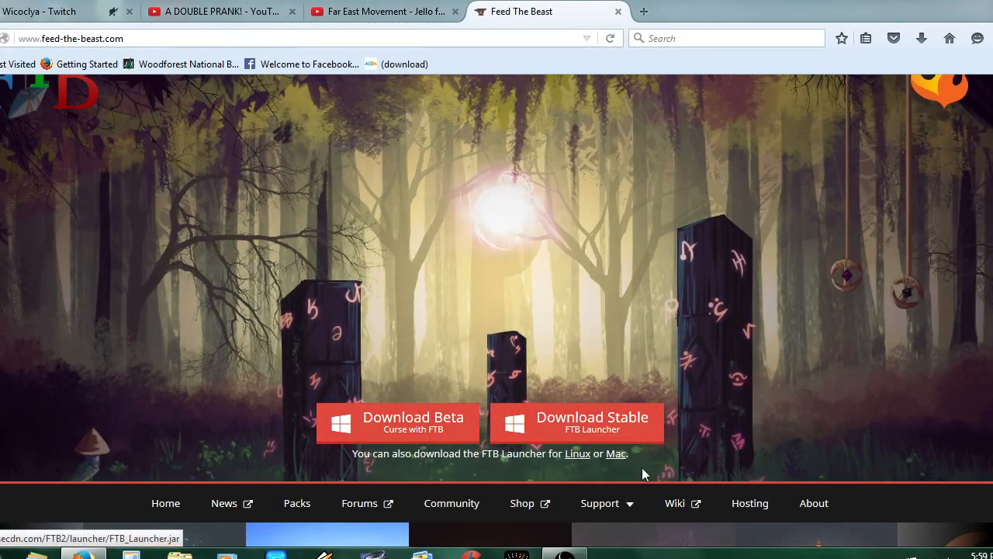
mouse_move(577, 459)
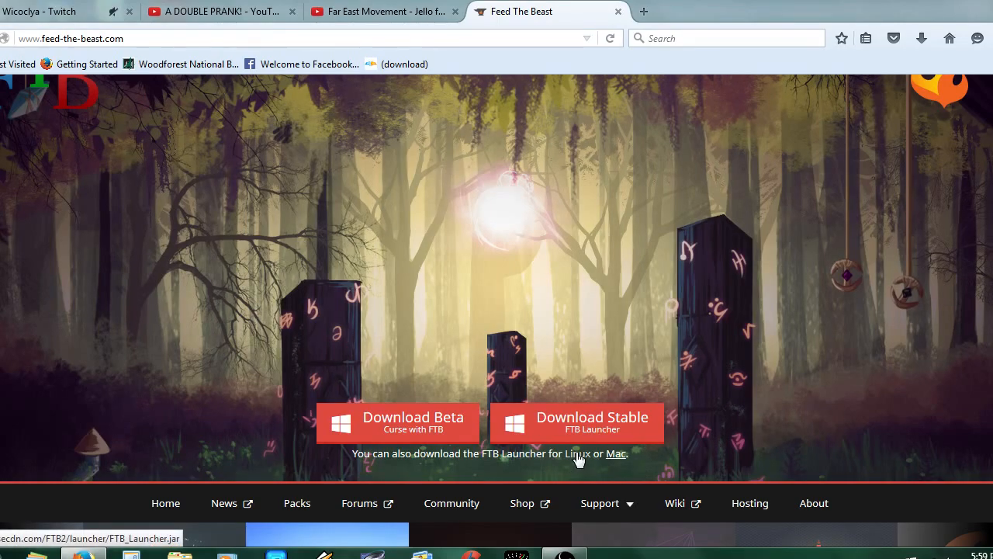
mouse_move(624, 462)
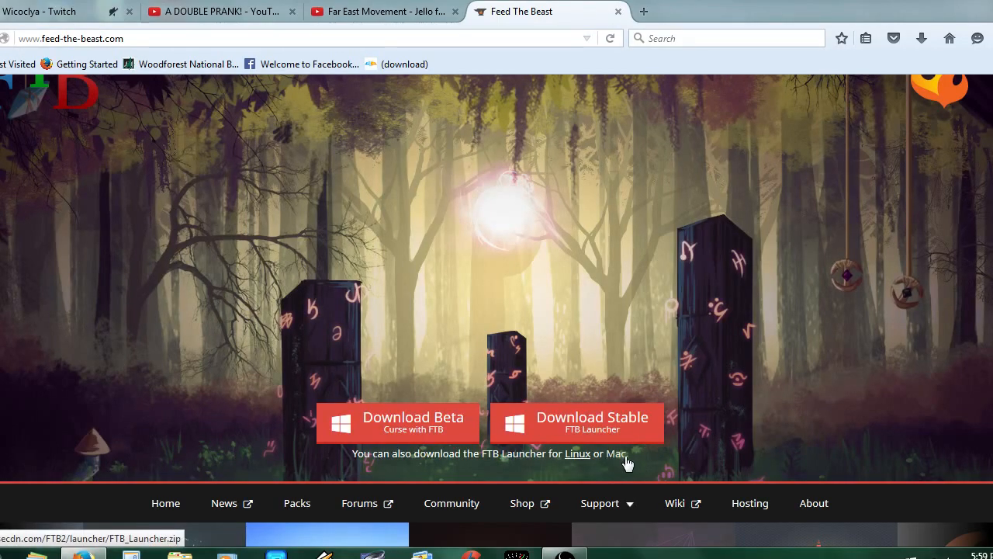
left_click(576, 422)
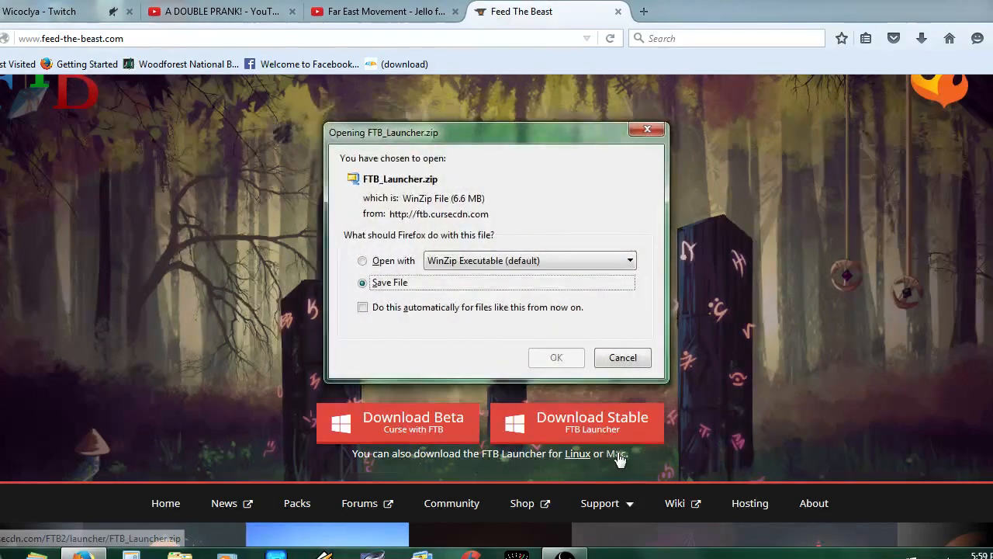
mouse_move(543, 217)
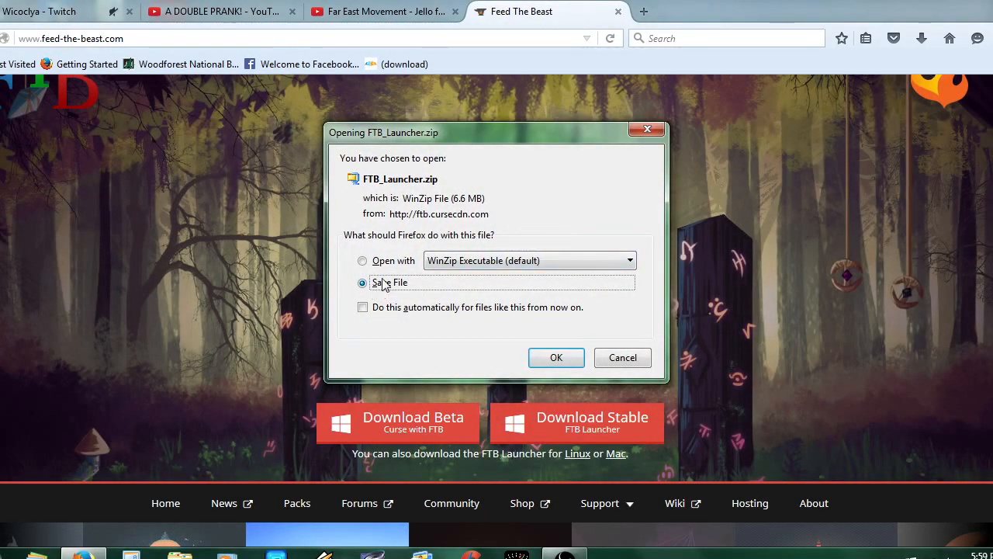
mouse_move(525, 369)
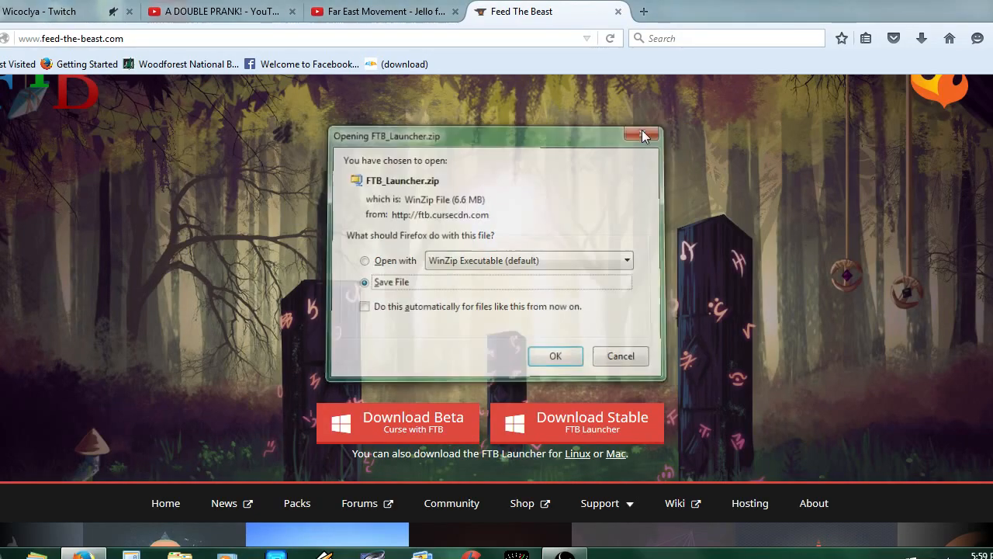
left_click(643, 137)
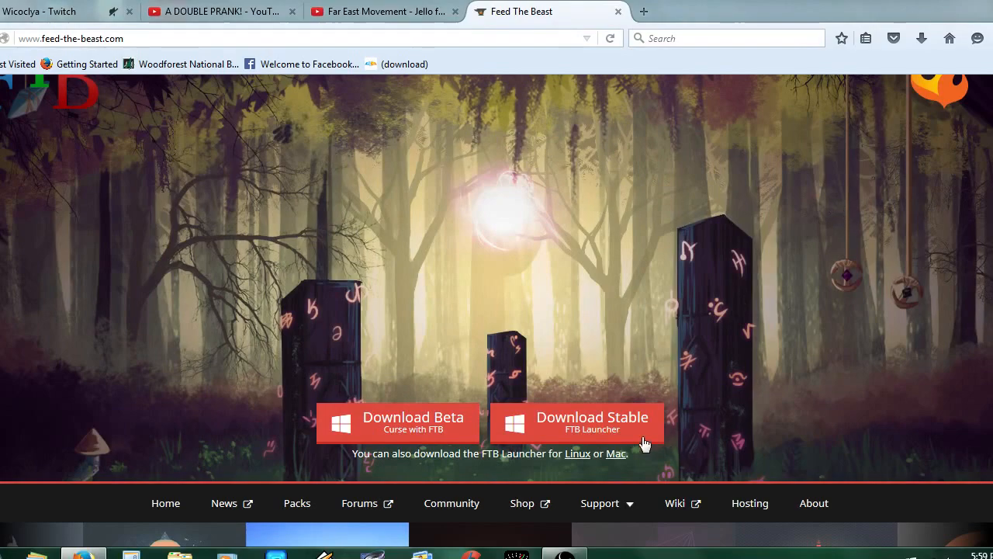
mouse_move(652, 9)
type("ja")
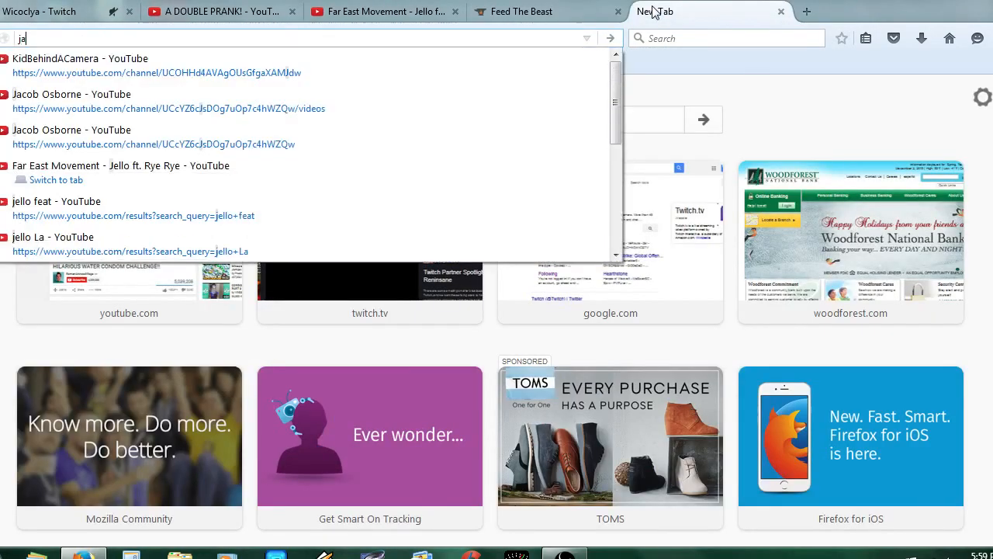
Step: Search Google for "java 64" and open java.com's 64-bit Windows Java FAQ result
type("va+64&ie=utf-8&oe=utf-8")
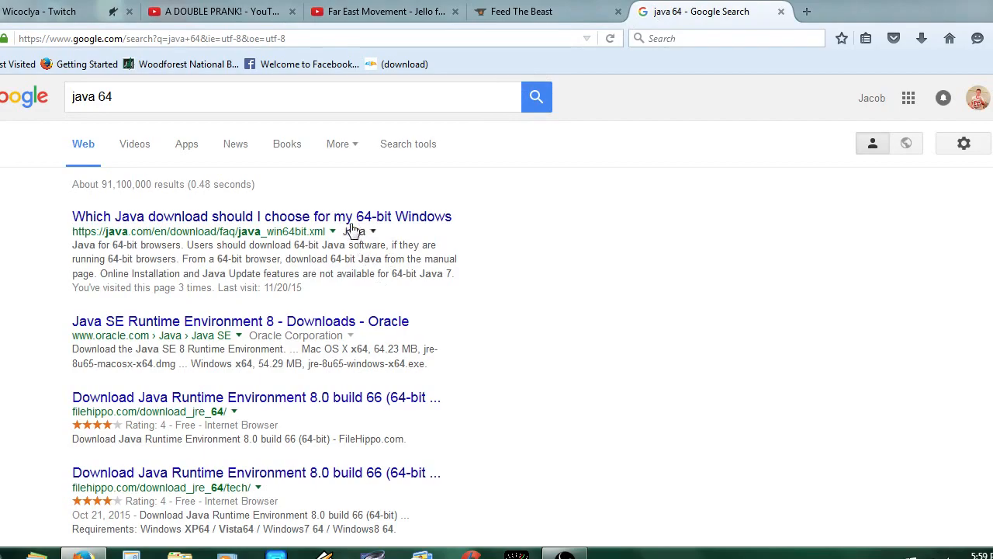
left_click(261, 218)
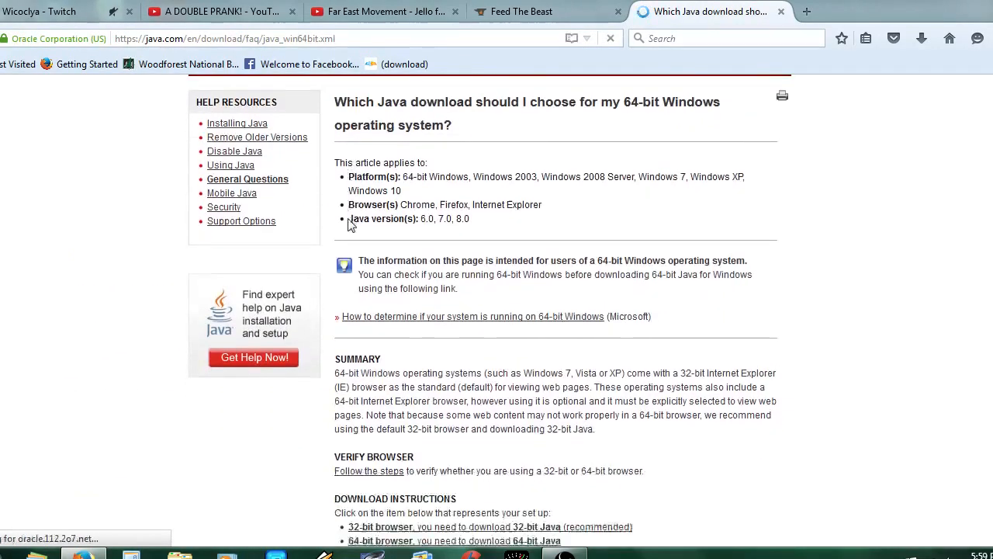
Step: From the FAQ, follow the link to Java Downloads for All Operating Systems
scroll("down", 3)
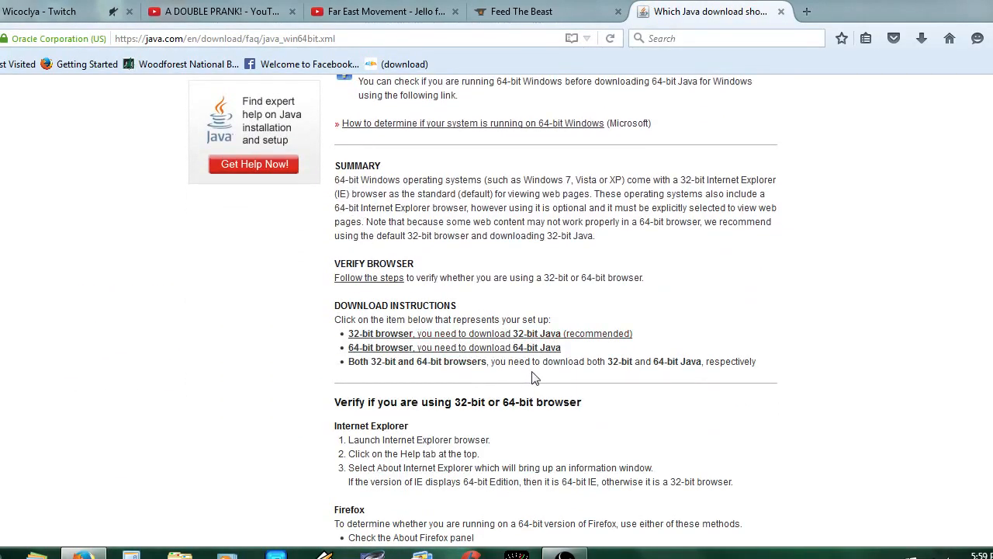
scroll("down", 3)
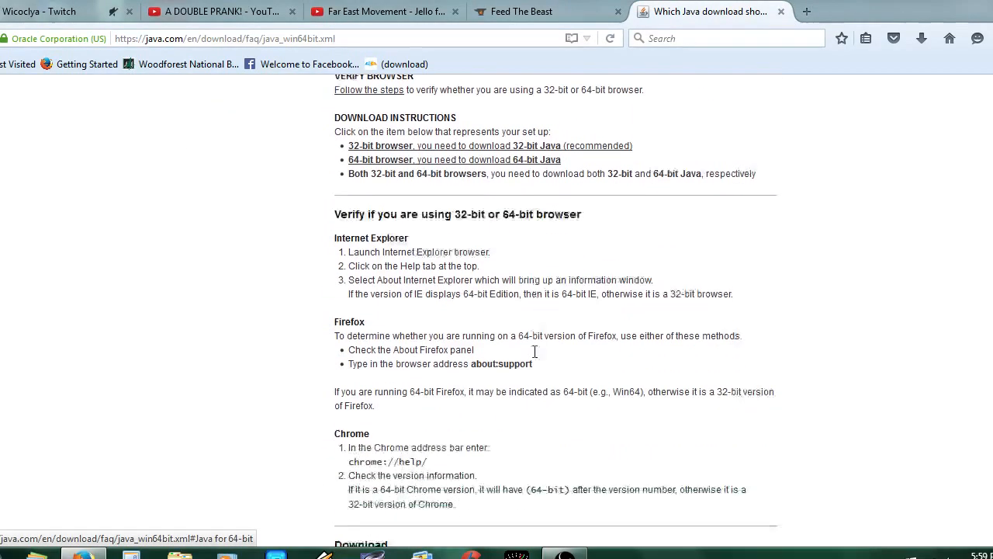
scroll("down", 3)
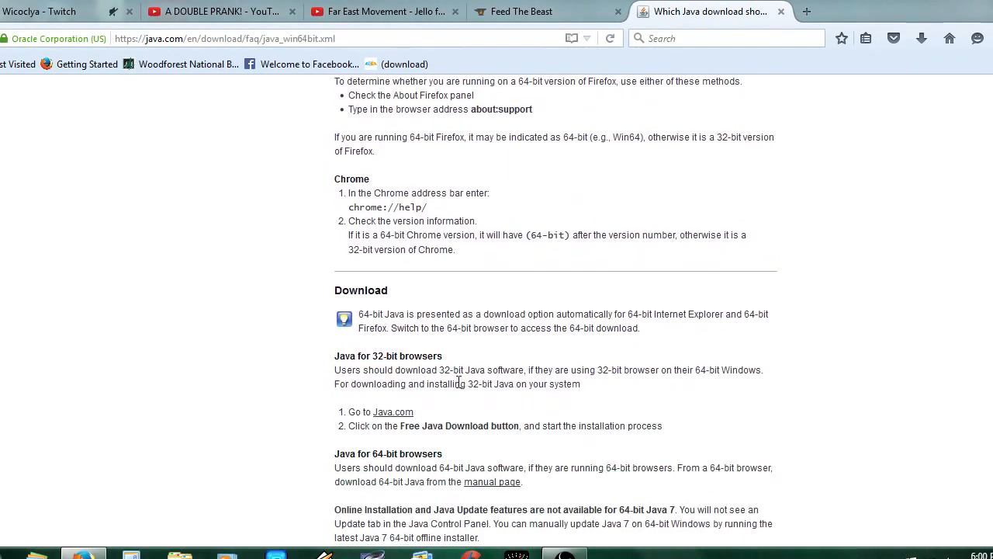
left_click(492, 481)
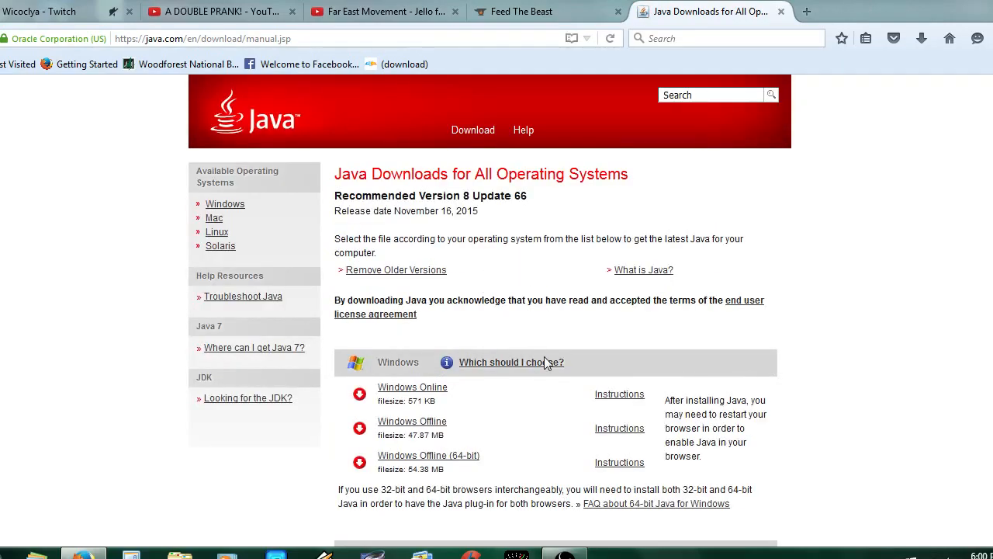
Step: Select the downloads page URL and scroll to the Mac OS X and Linux installer sections
scroll("down", 3)
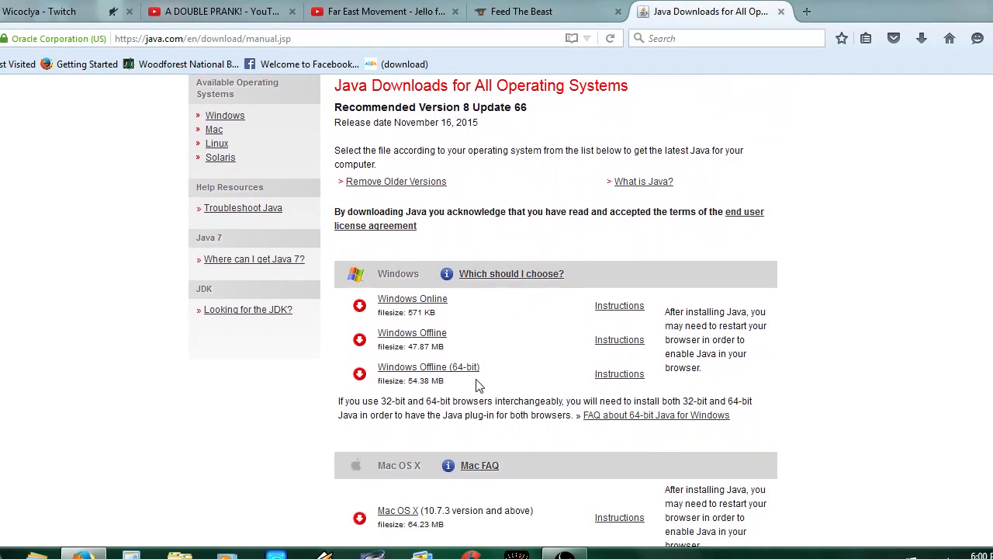
mouse_move(404, 258)
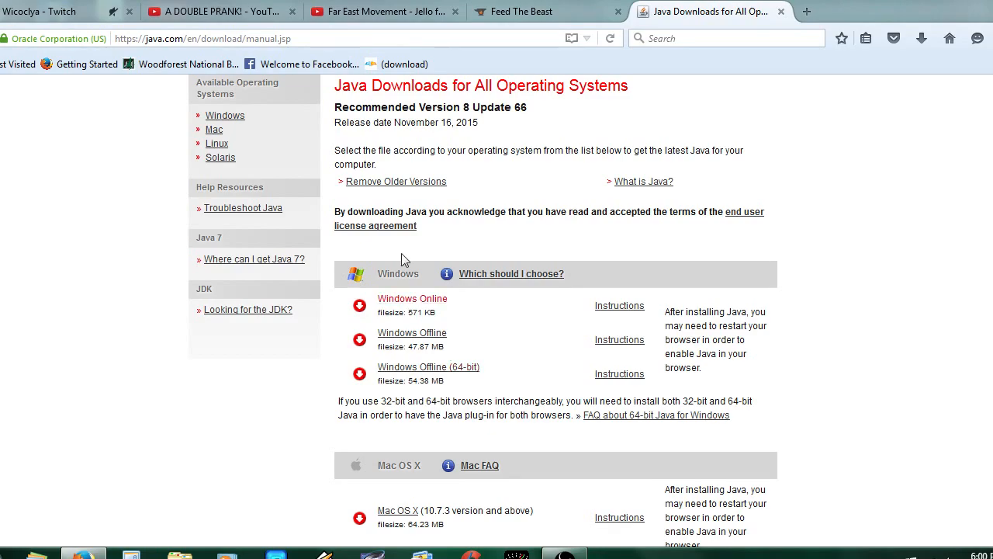
mouse_move(713, 146)
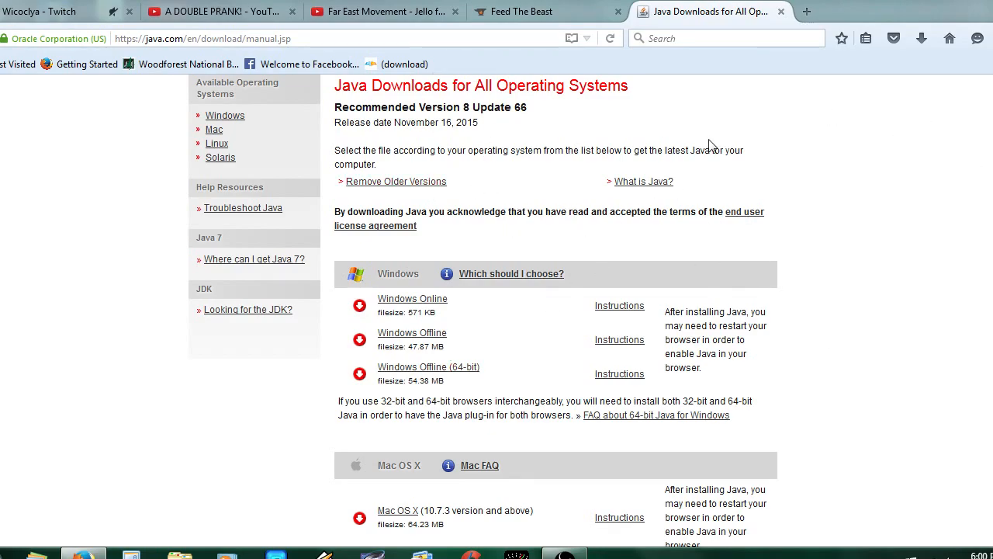
mouse_move(456, 402)
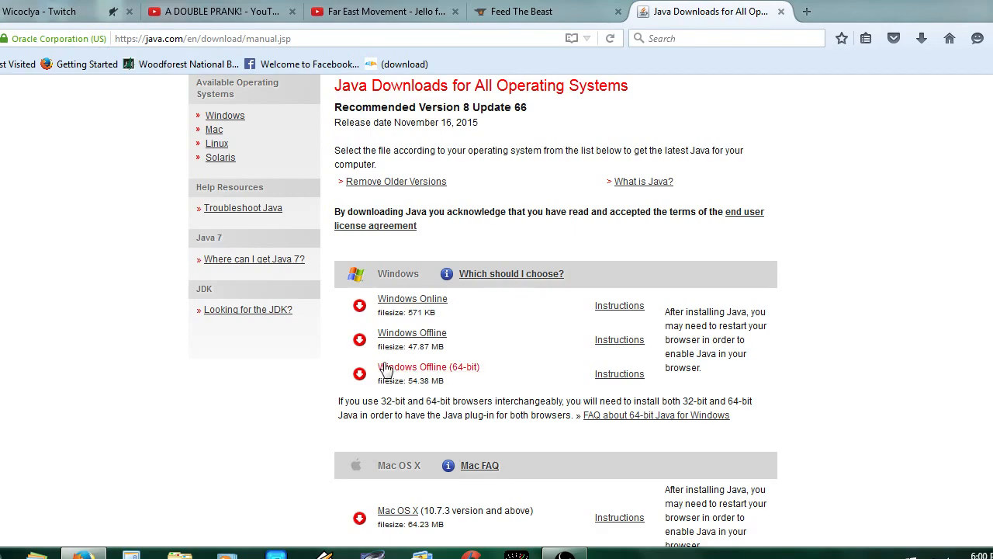
mouse_move(489, 391)
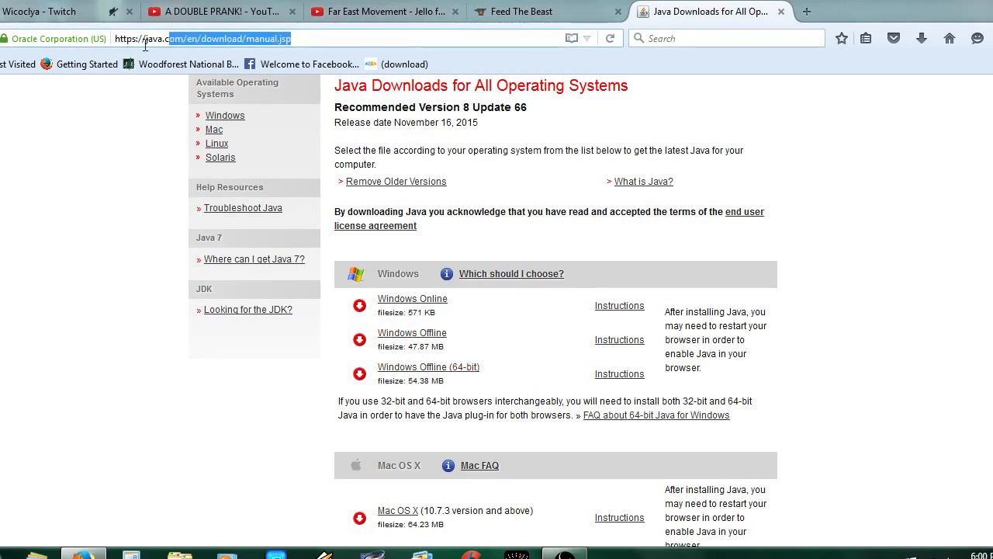
triple_click(233, 38)
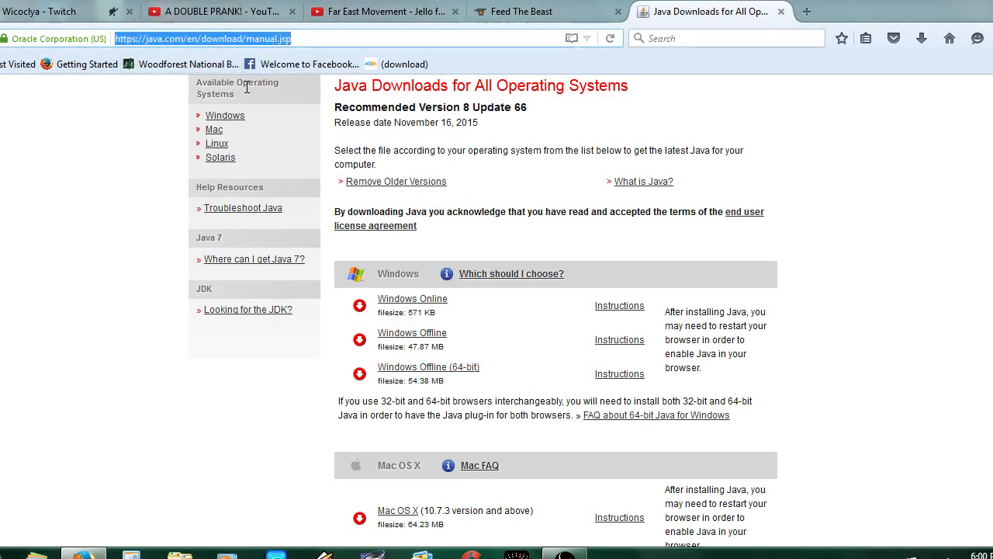
mouse_move(174, 183)
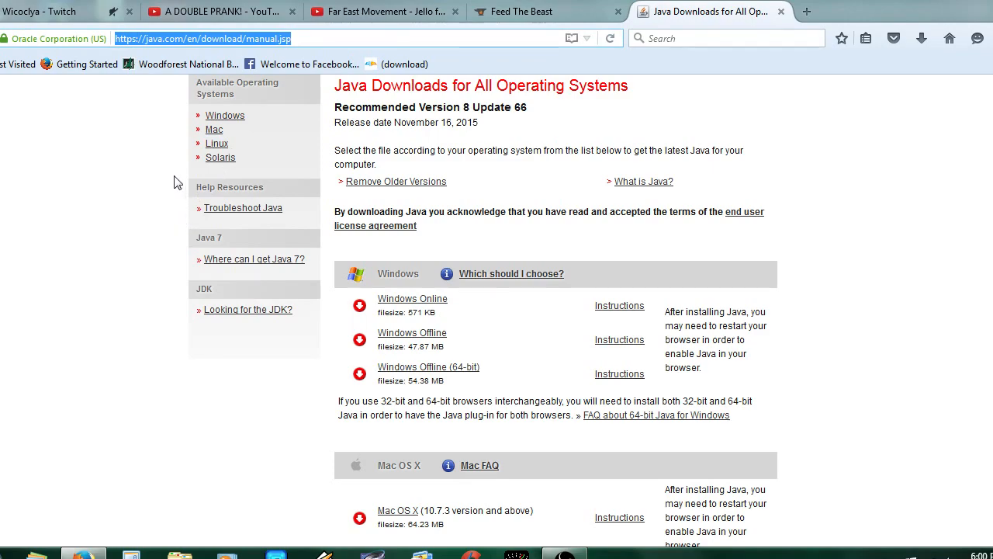
scroll("down", 3)
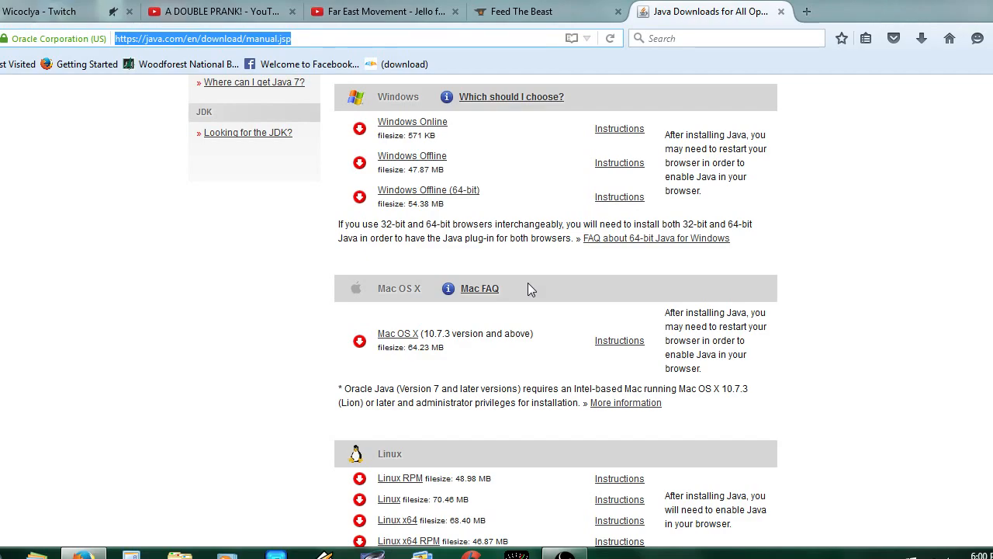
mouse_move(453, 184)
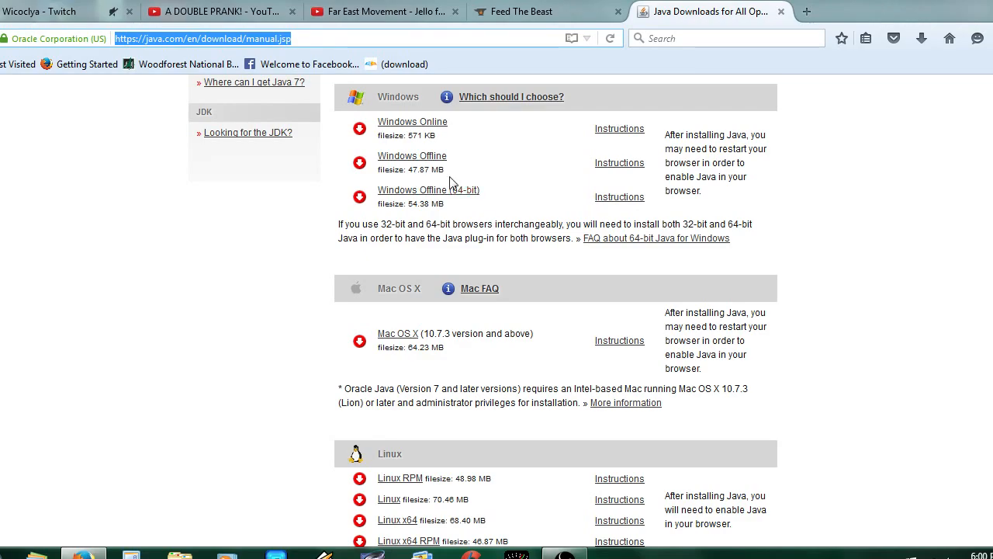
mouse_move(398, 332)
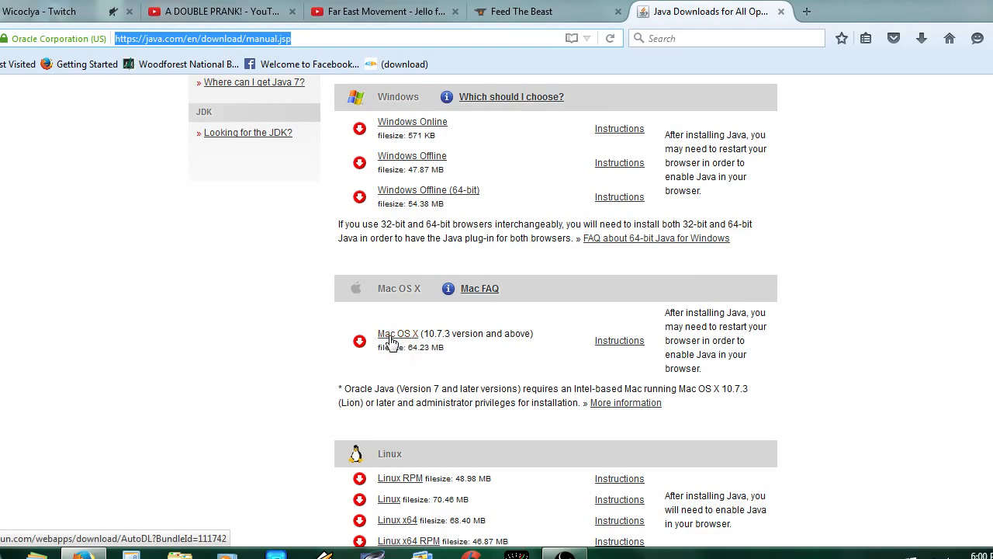
mouse_move(421, 317)
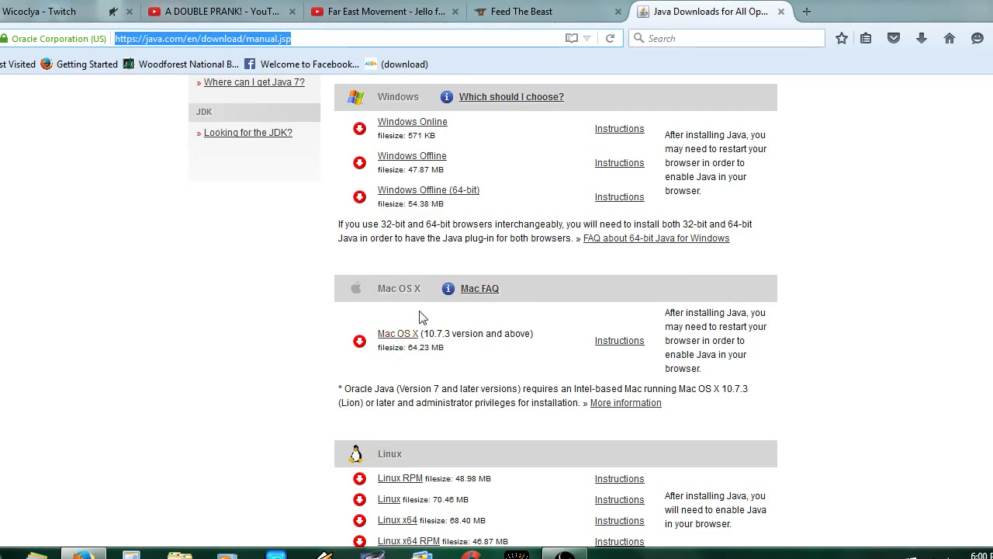
mouse_move(435, 256)
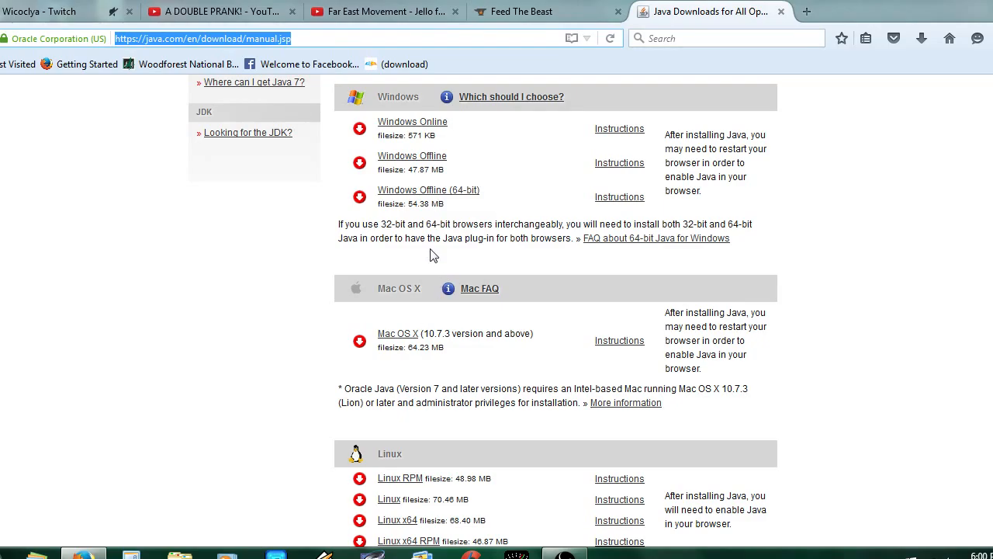